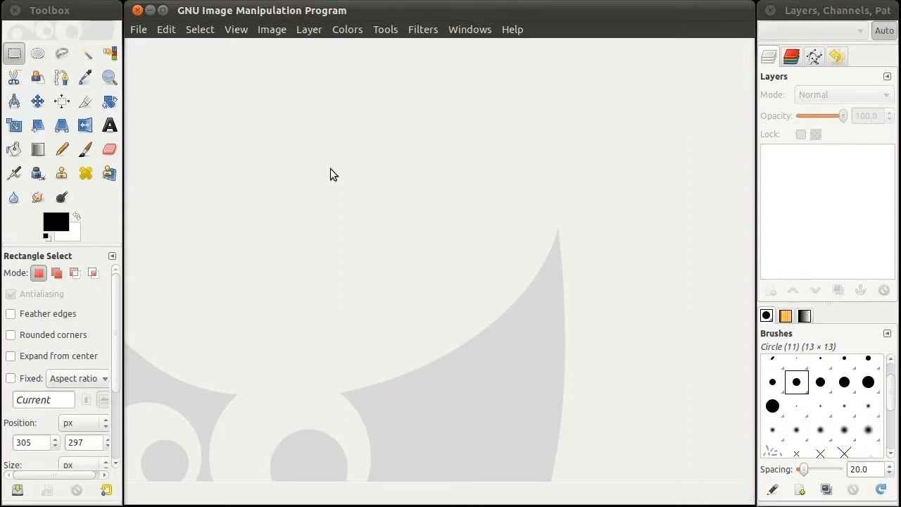
Load wp17.by.ggarfield.jpg from the Desktop, an 864×1152 portrait photo shown sideways
click(138, 28)
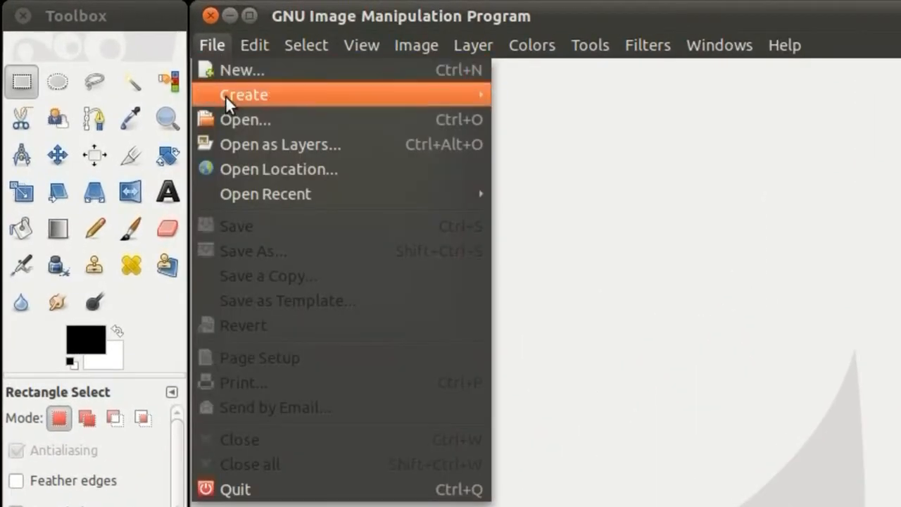
click(245, 119)
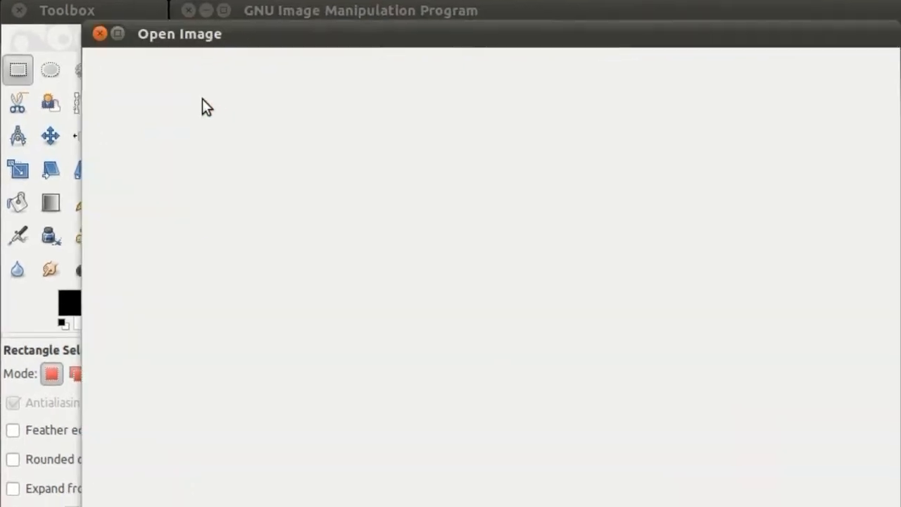
click(273, 128)
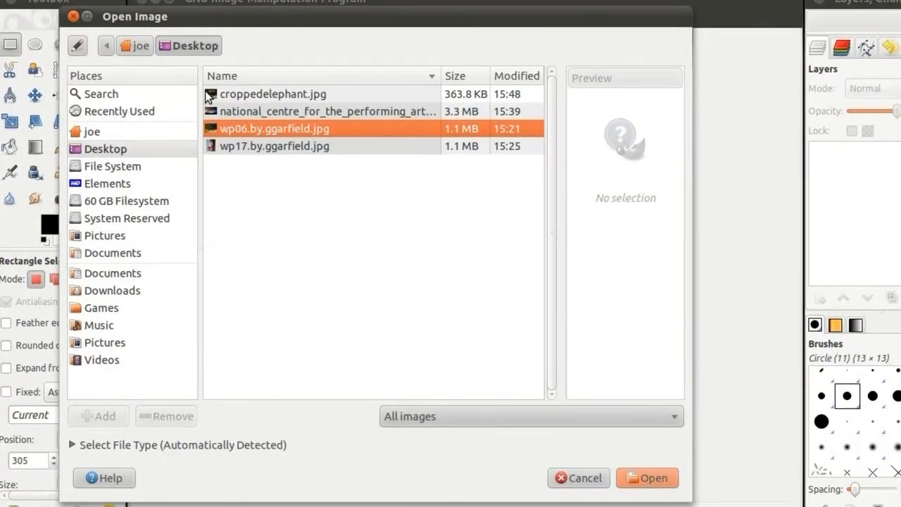
click(274, 146)
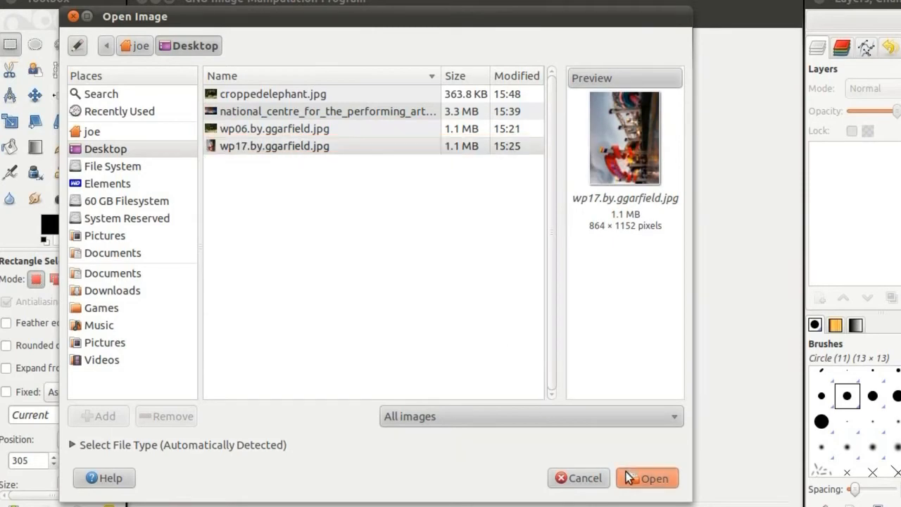
click(646, 479)
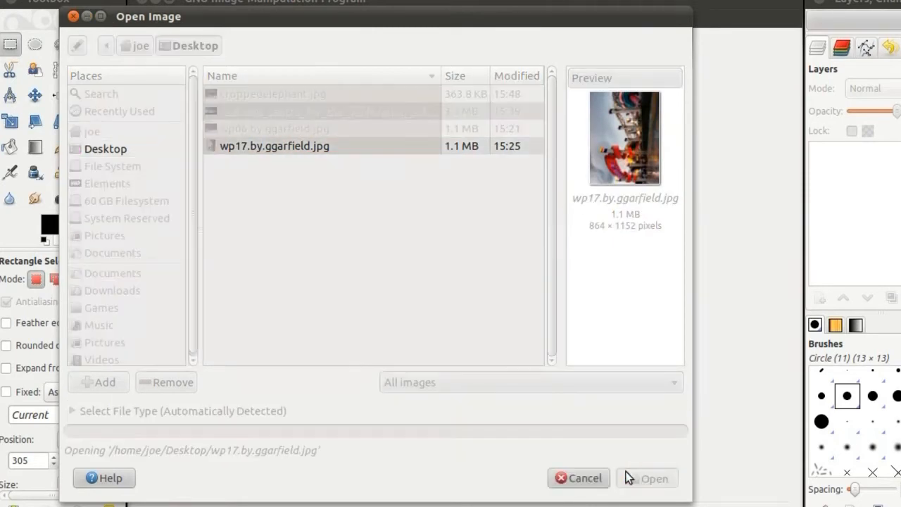
click(653, 478)
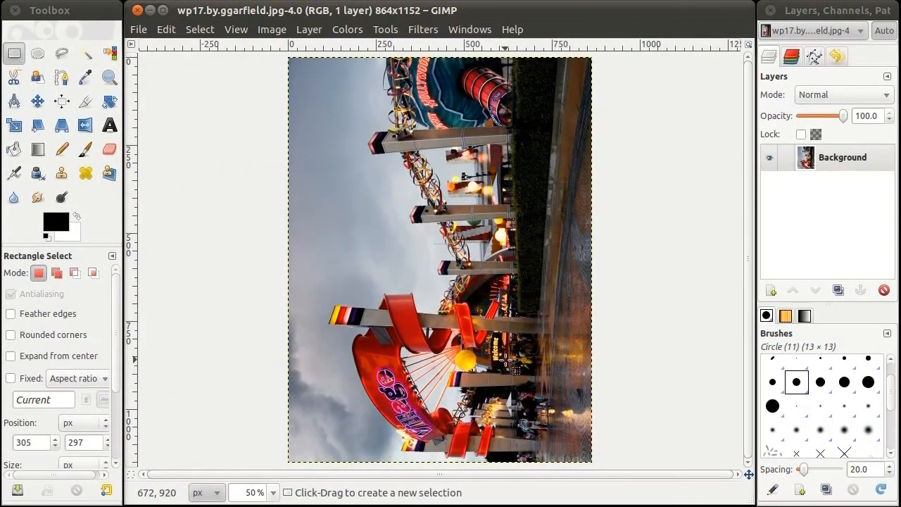
Rotate the whole image 90° clockwise so the fairground reads upright at 1152×864
click(271, 28)
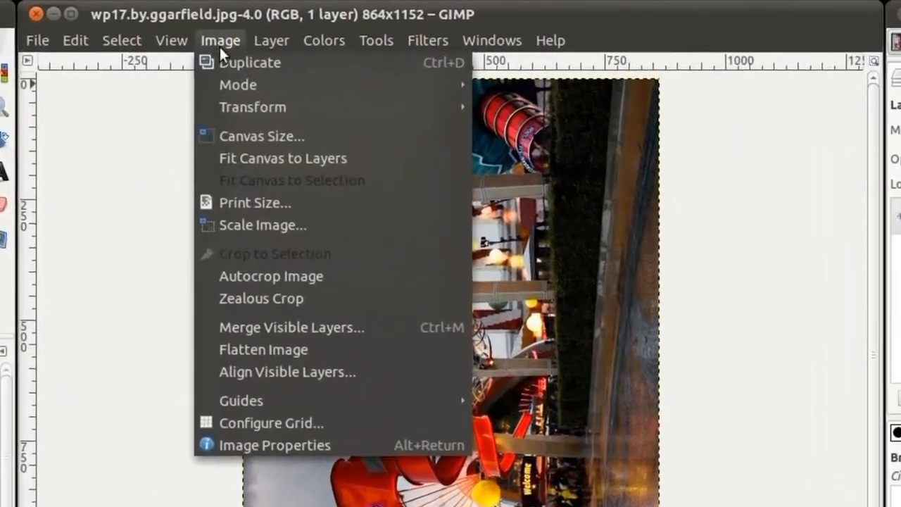
mouse_move(252, 110)
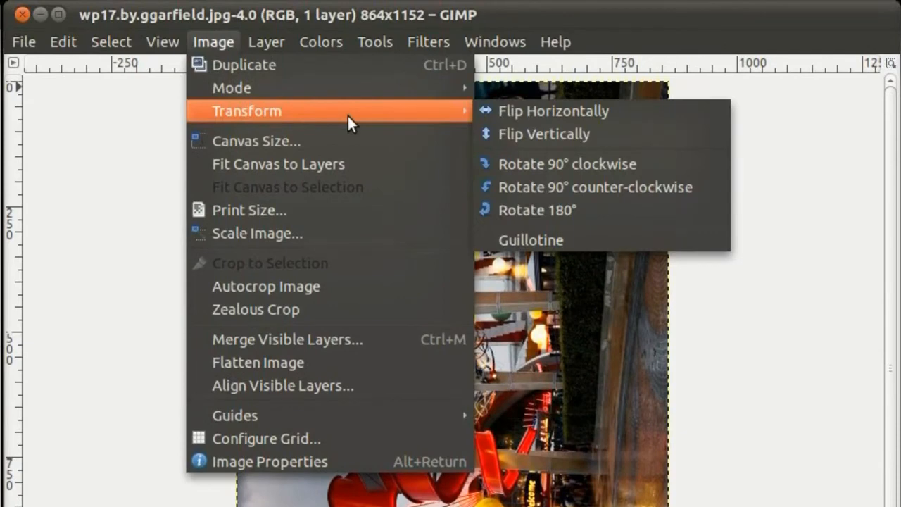
mouse_move(533, 158)
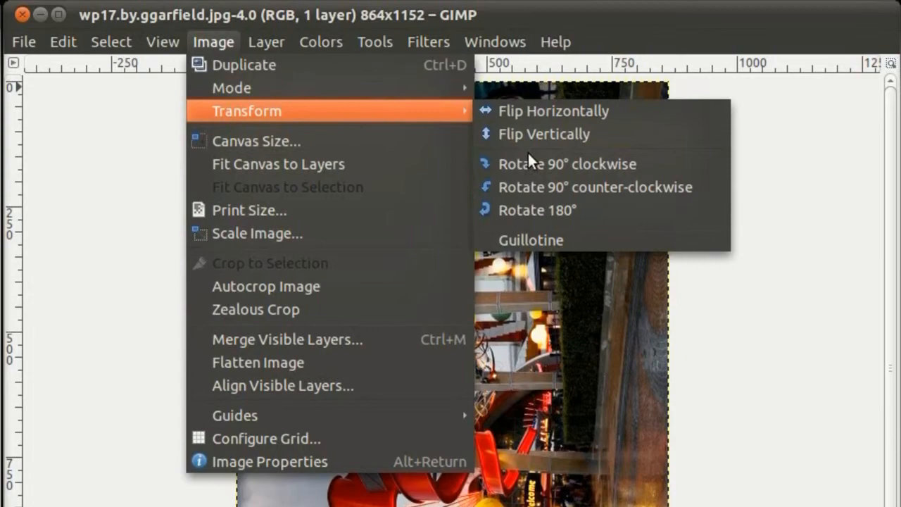
click(566, 163)
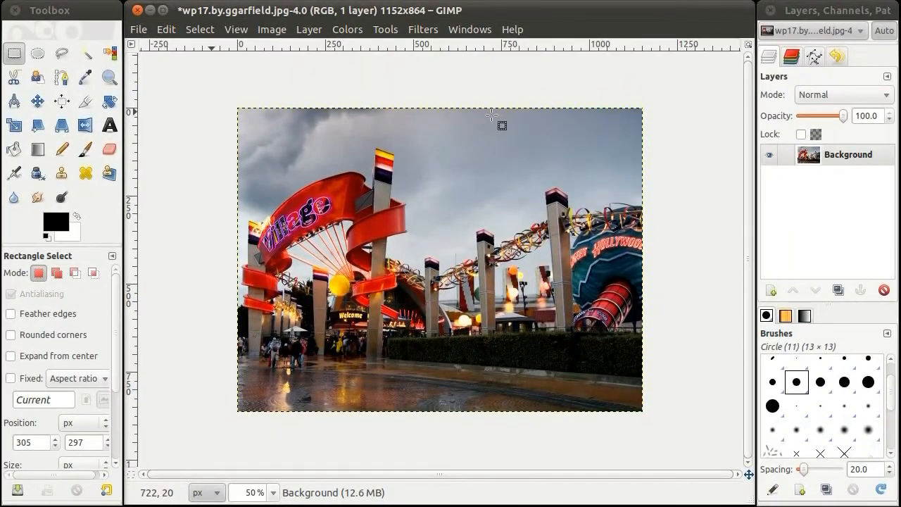
click(138, 28)
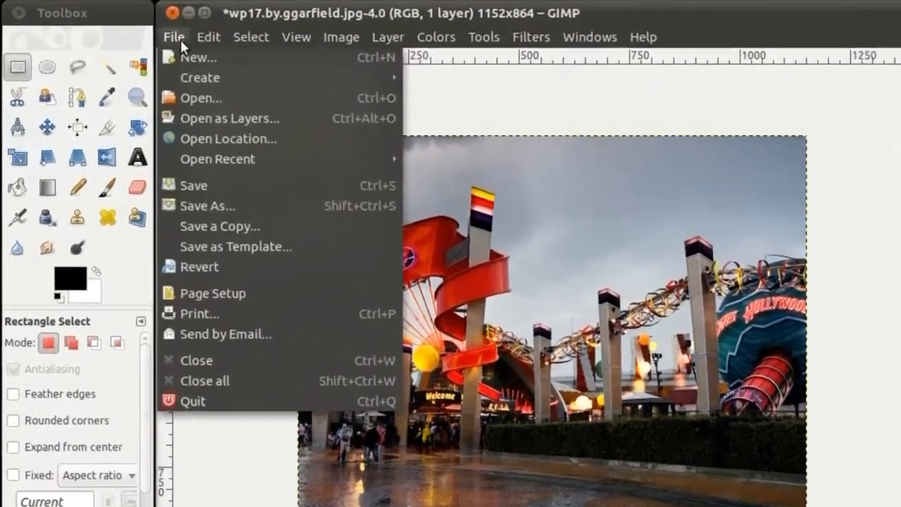